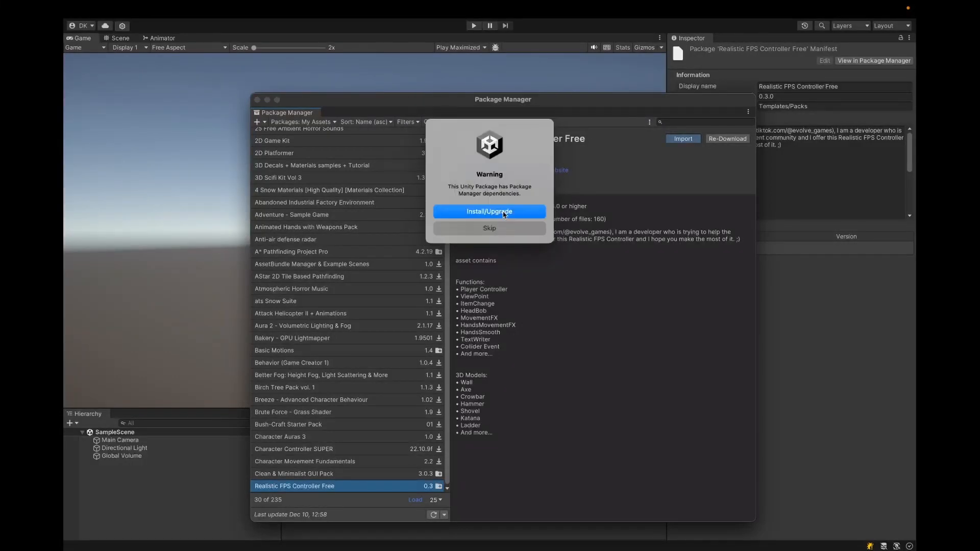
- Install dependencies, import all Realistic FPS Controller files, then import the Terrain URP Demo Scene
{"action": "left_click", "coordinate": [489, 211]}
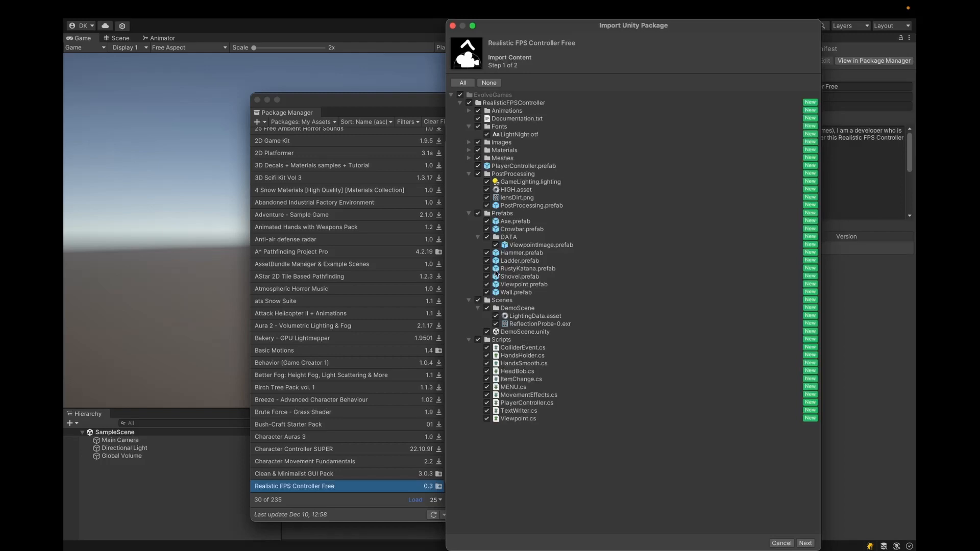
{"action": "left_click", "coordinate": [804, 542]}
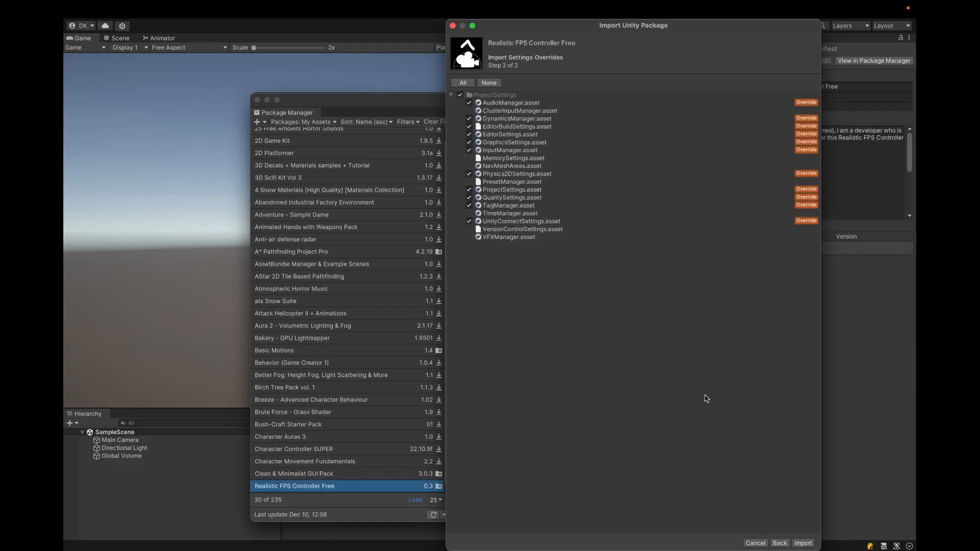
{"action": "left_click", "coordinate": [803, 542]}
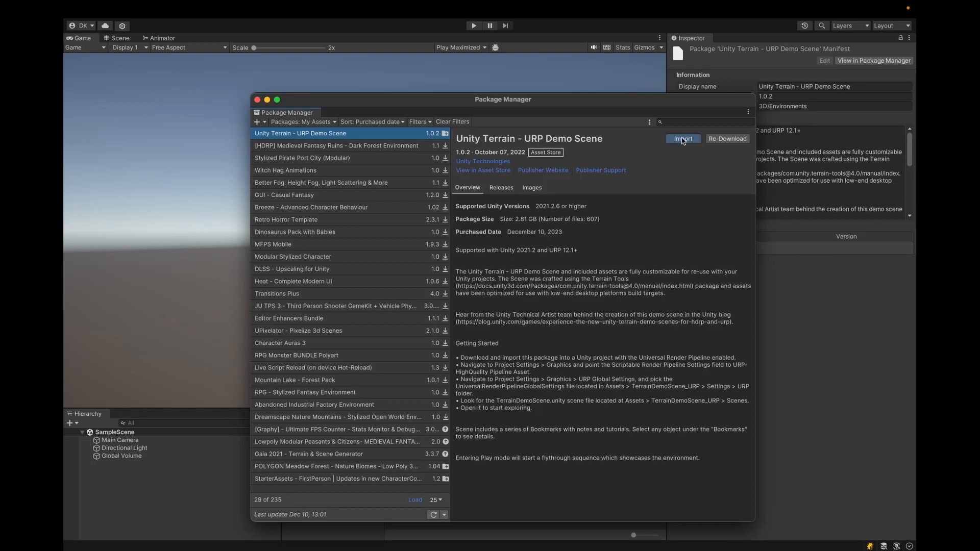
{"action": "left_click", "coordinate": [682, 139]}
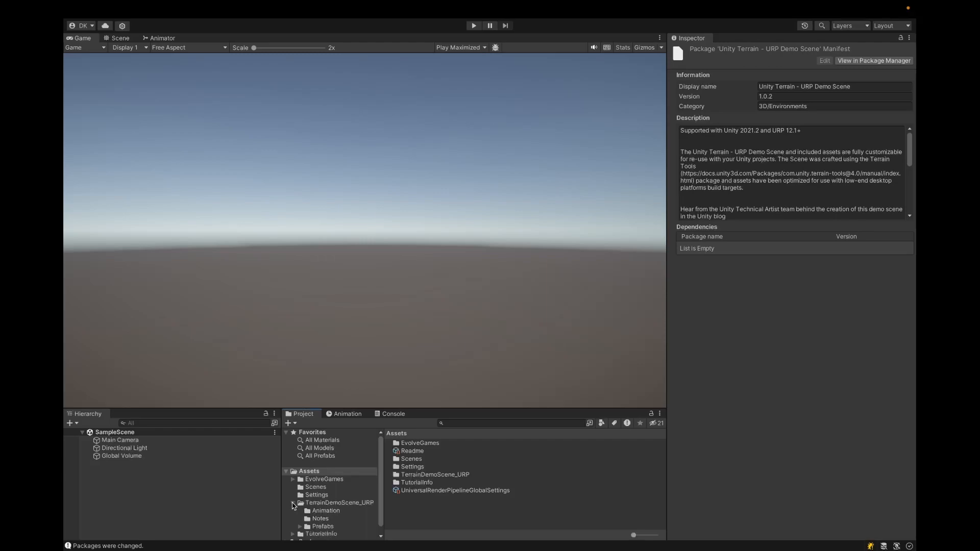
- Open TerrainDemoScene and deactivate the VirtualCameras, Bookmarks and UI objects
{"action": "double_click", "coordinate": [429, 450]}
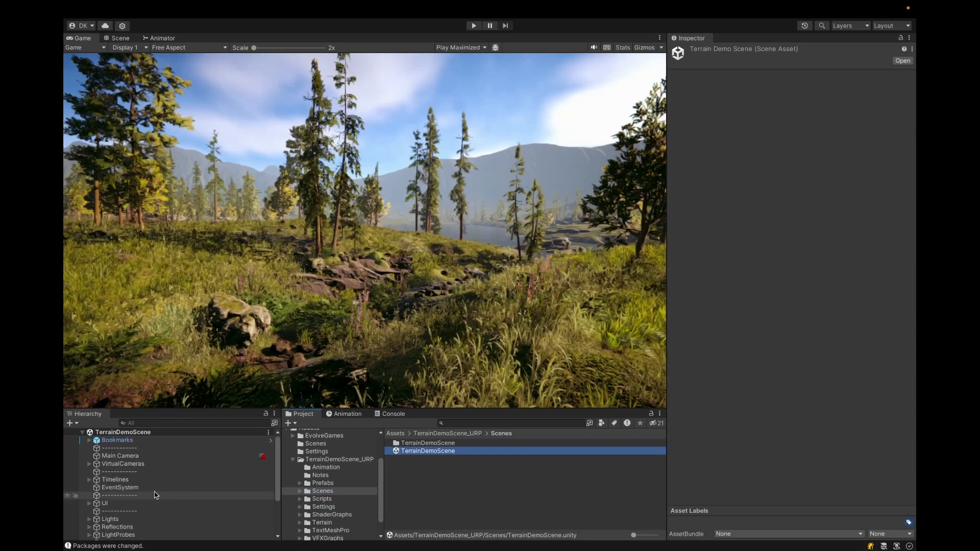
{"action": "left_click", "coordinate": [123, 464]}
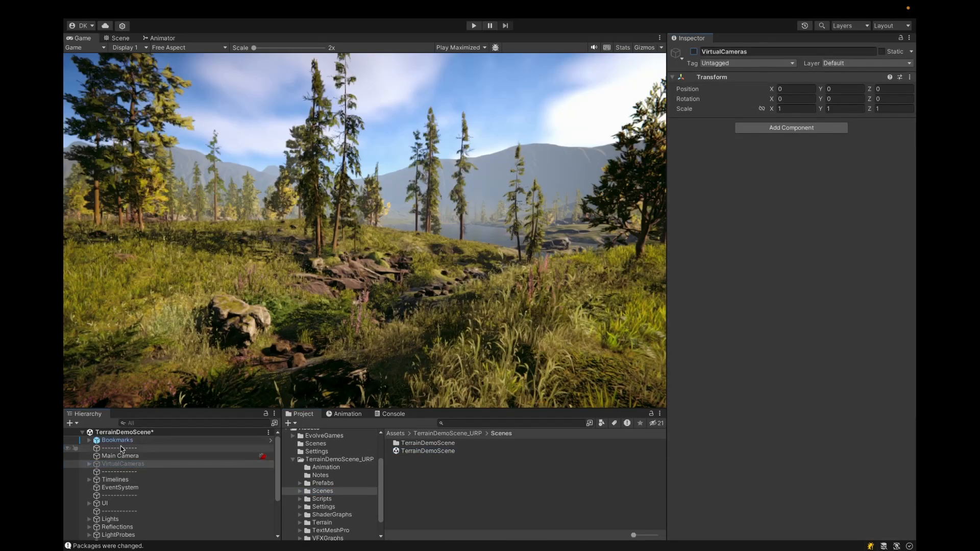
{"action": "left_click", "coordinate": [116, 440]}
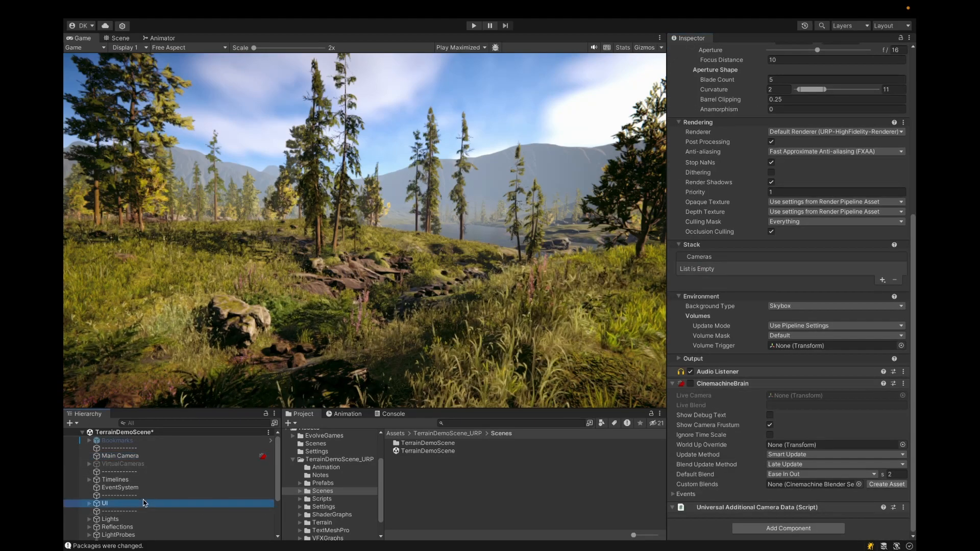
{"action": "left_click", "coordinate": [104, 503]}
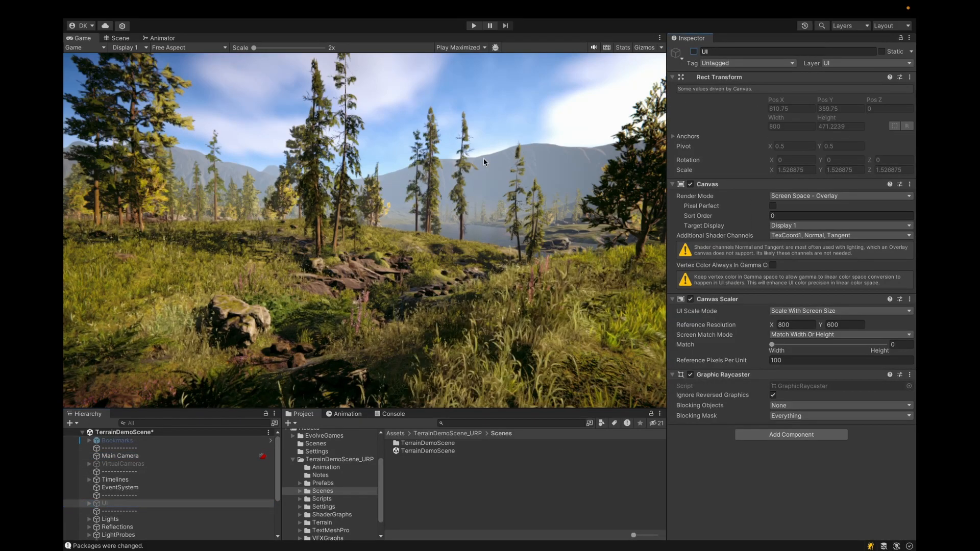
{"action": "left_click", "coordinate": [427, 450]}
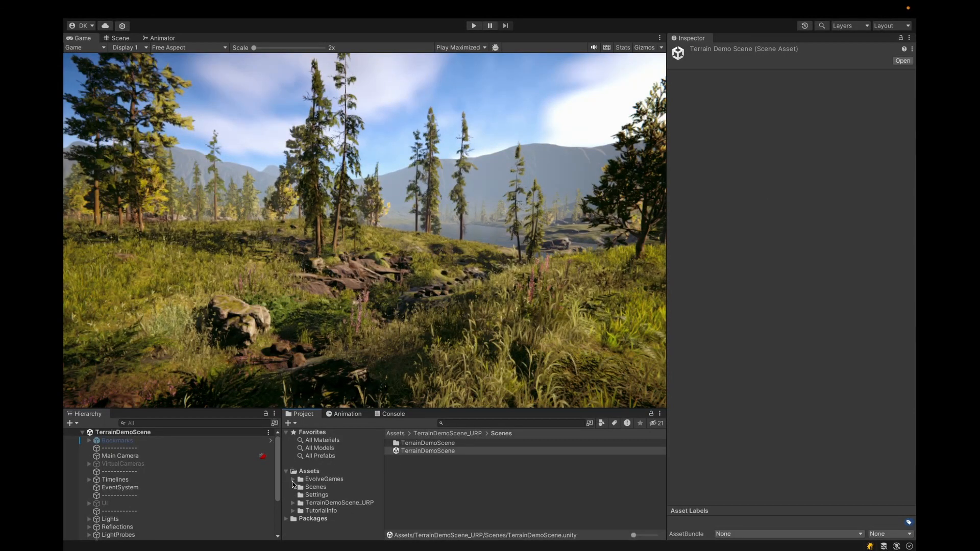
{"action": "left_click", "coordinate": [329, 500]}
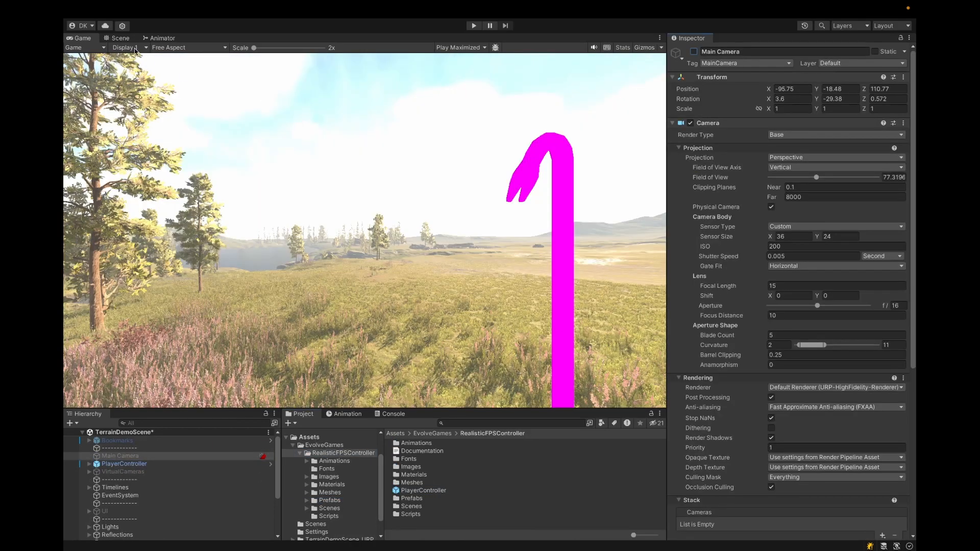
- Run the Render Pipeline Converter with Material Upgrade to fix the magenta crowbar
{"action": "left_click", "coordinate": [123, 464]}
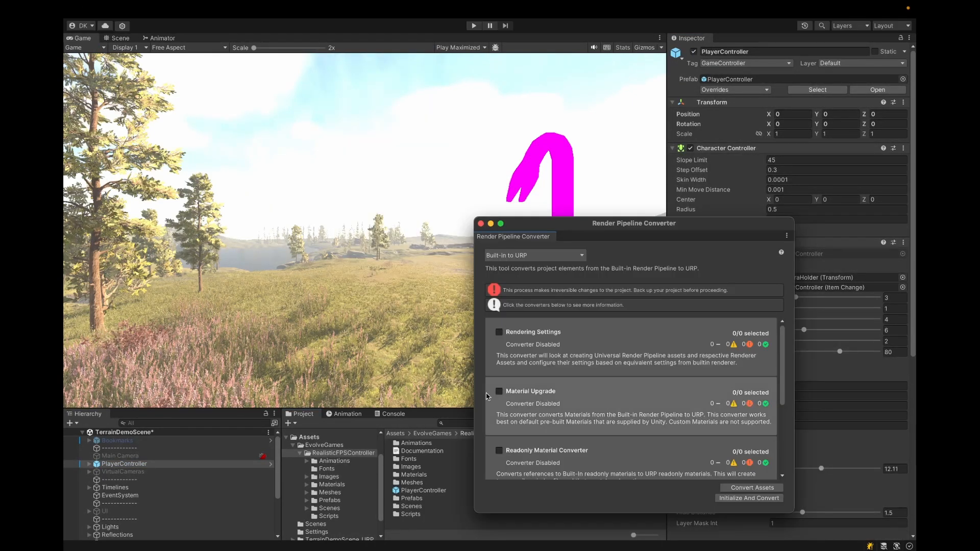
{"action": "left_click", "coordinate": [498, 391]}
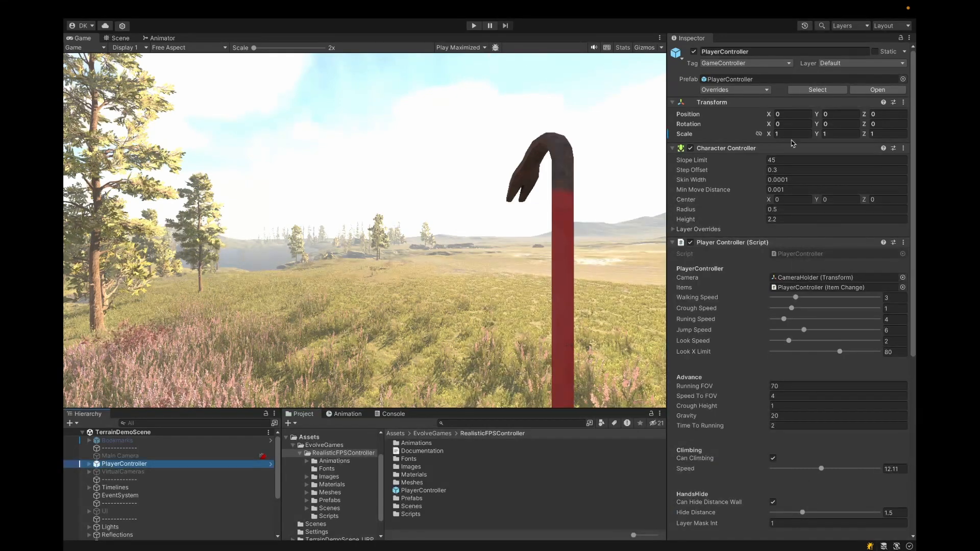
{"action": "left_click", "coordinate": [119, 37]}
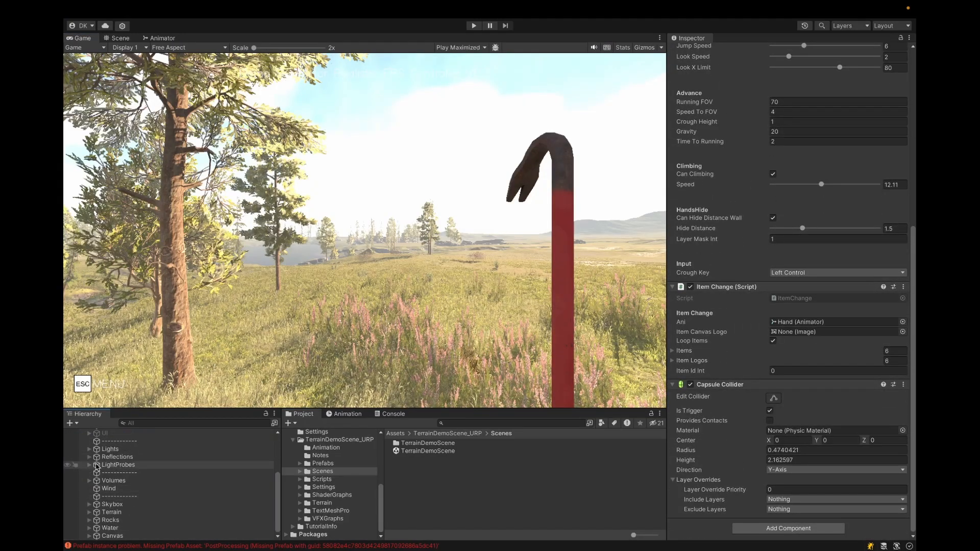
- Set ItemImage as Item Canvas Logo, keep only the Axe in hand, and trim the logo list
{"action": "left_click", "coordinate": [112, 481]}
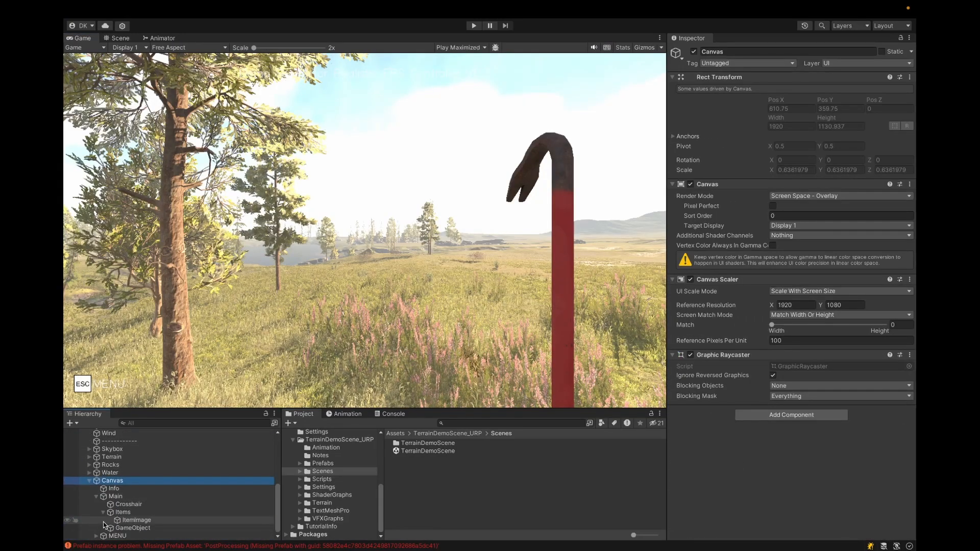
{"action": "left_click", "coordinate": [124, 464]}
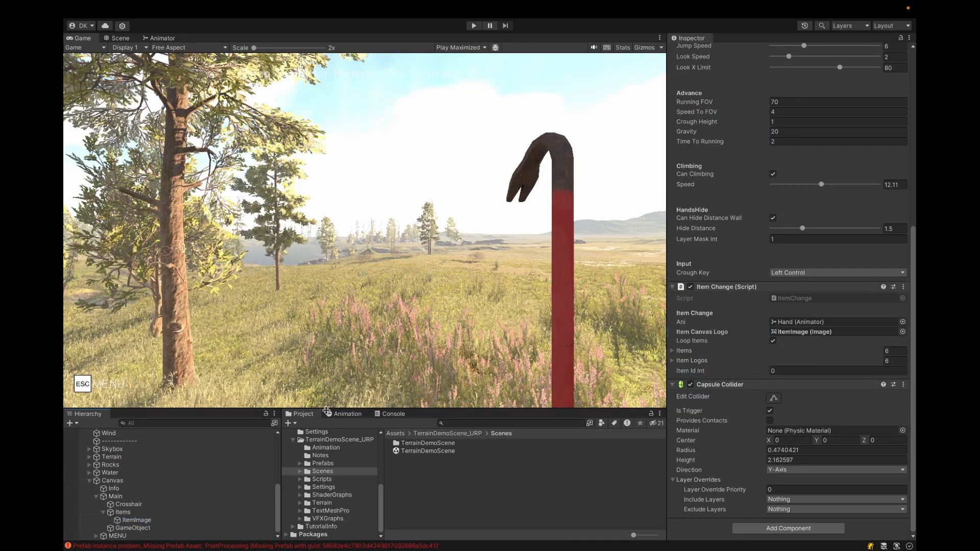
{"action": "left_click", "coordinate": [131, 473]}
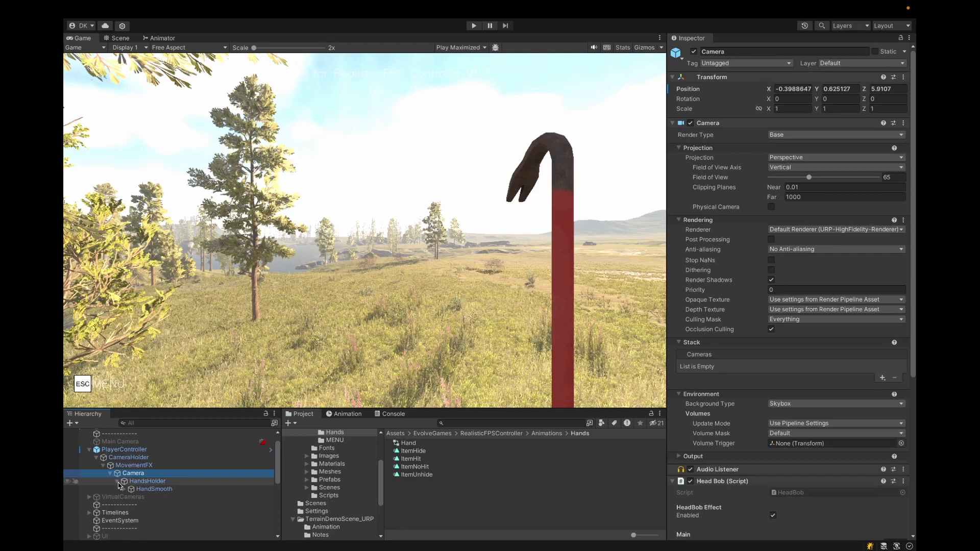
{"action": "left_click", "coordinate": [154, 473]}
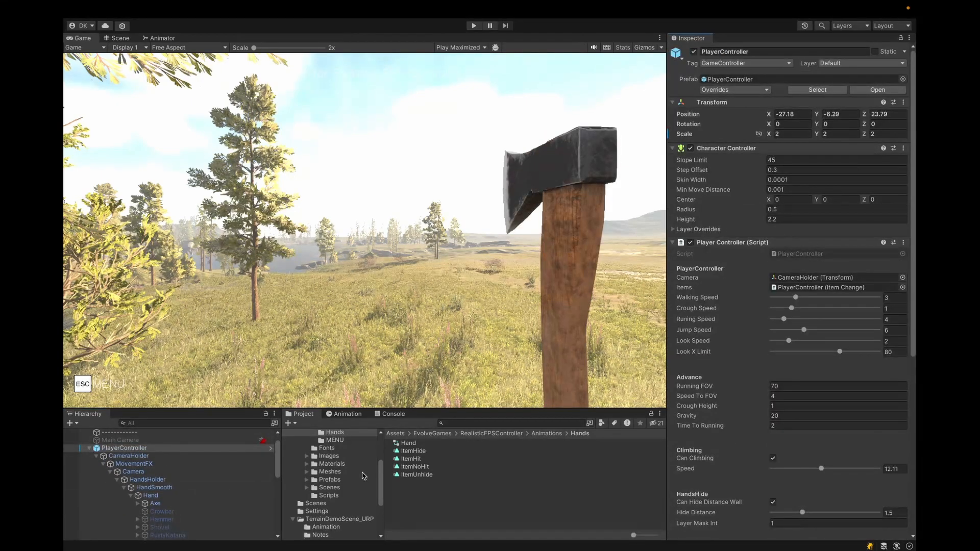
{"action": "scroll", "scroll_direction": "down", "scroll_amount": 3}
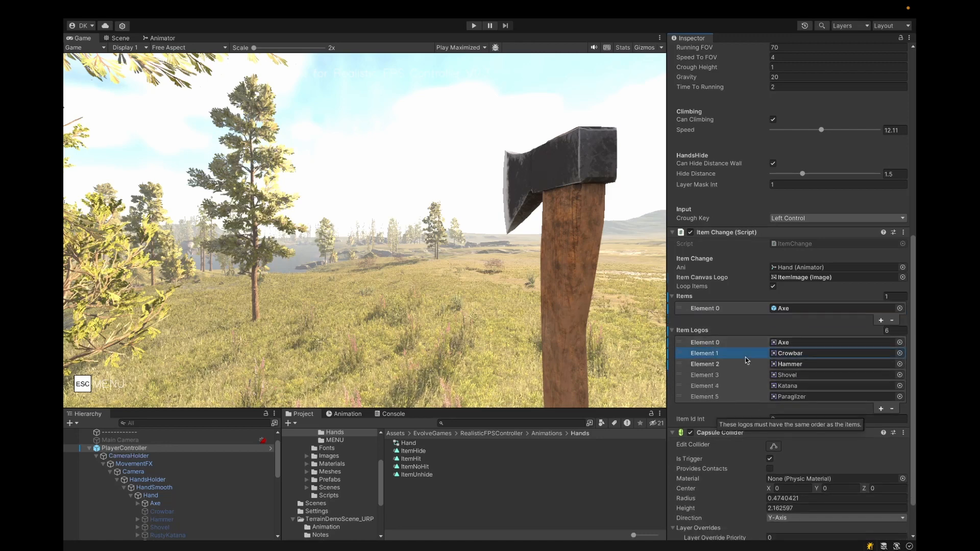
{"action": "left_click", "coordinate": [473, 25]}
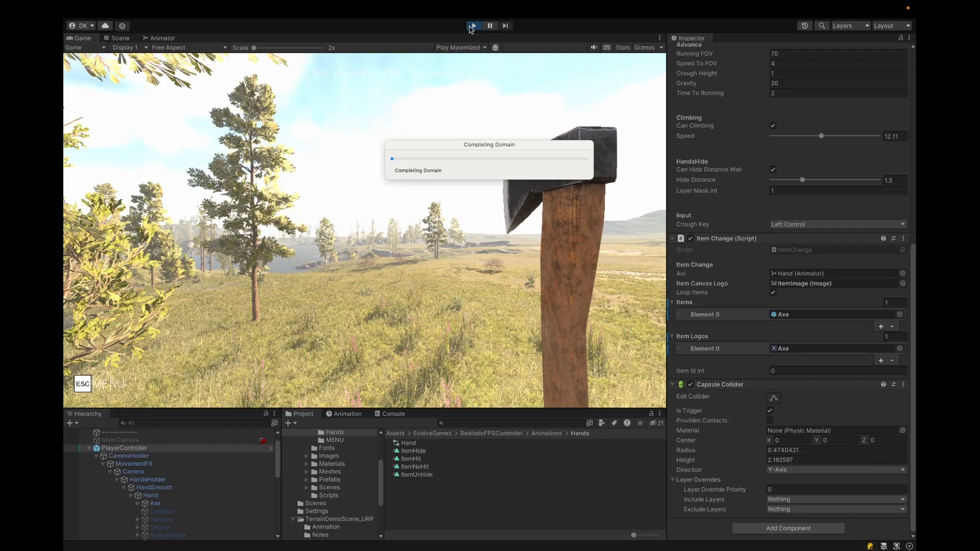
{"action": "left_click", "coordinate": [473, 26]}
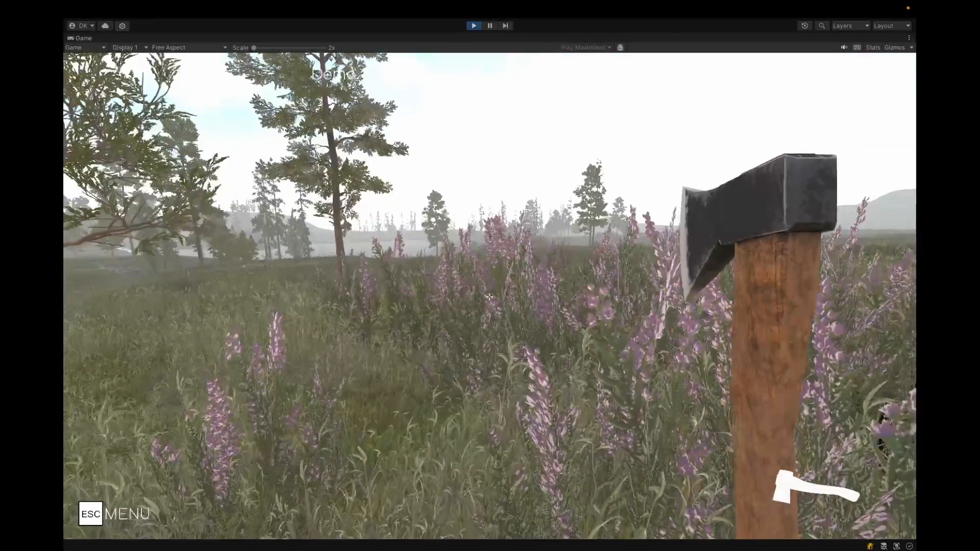
{"action": "left_click", "coordinate": [473, 25]}
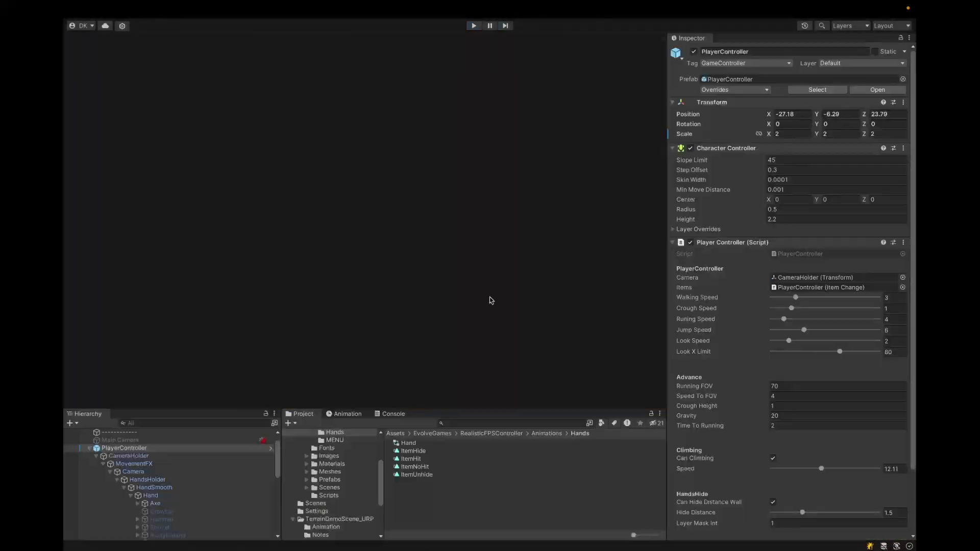
{"action": "left_click", "coordinate": [473, 25]}
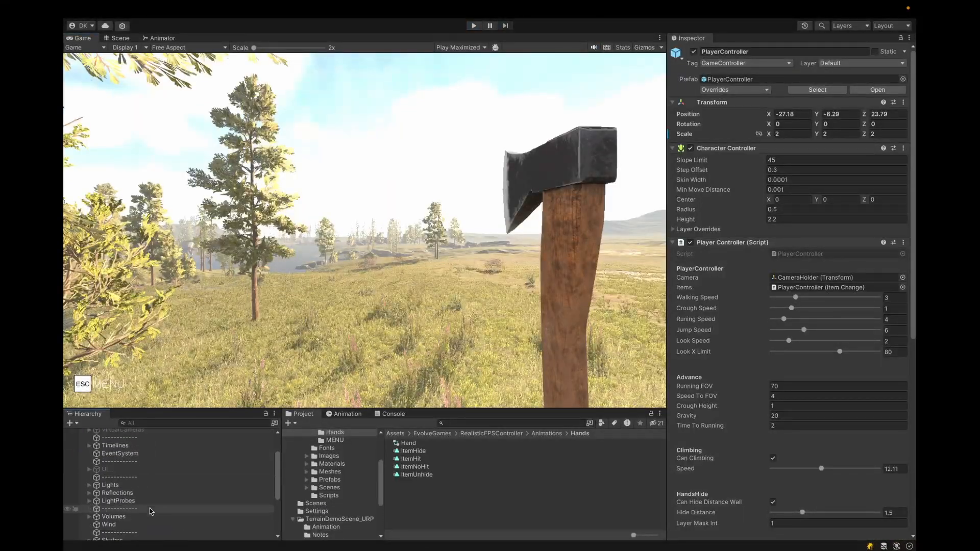
- Add Ground and Trees layers, put Terrain on Ground, and preserve tree prototype layers
{"action": "left_click", "coordinate": [112, 457]}
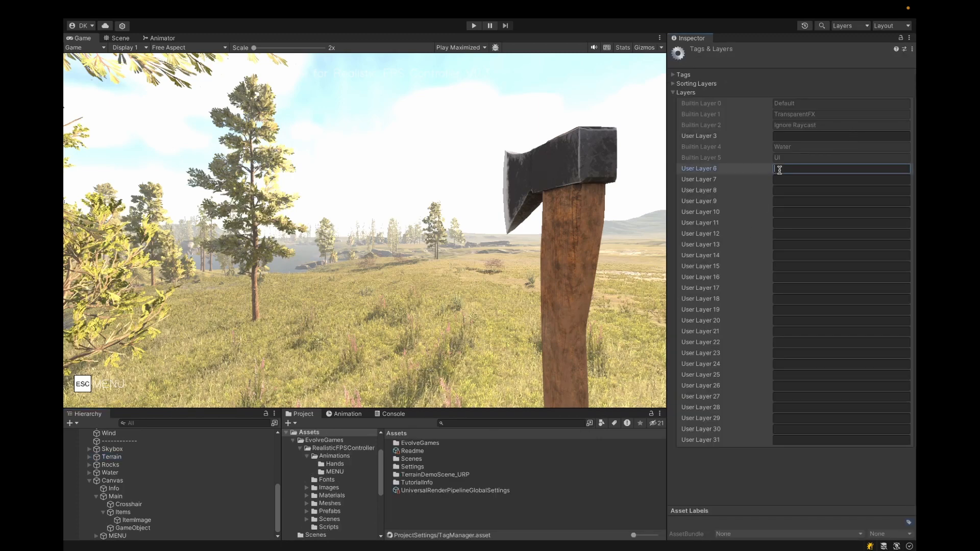
{"action": "type", "text": "Trees"}
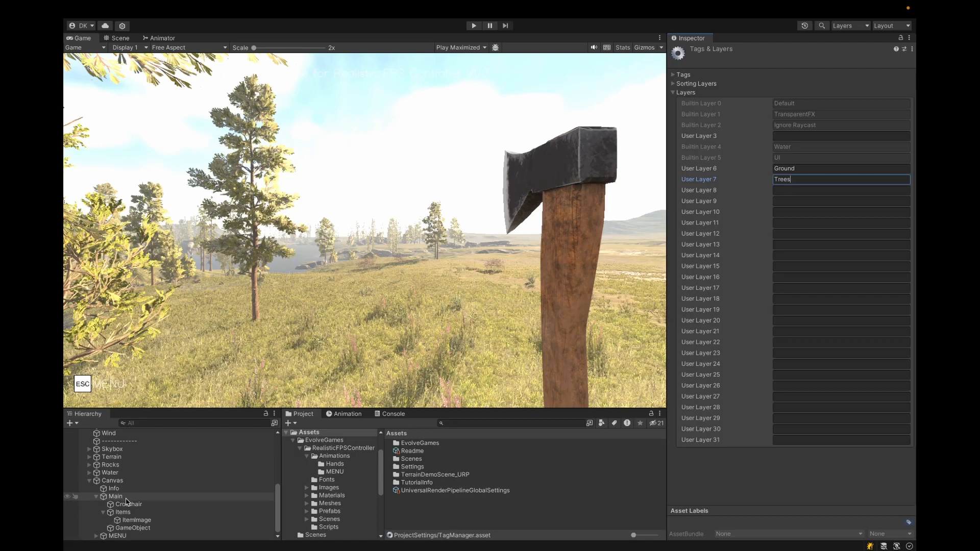
{"action": "left_click", "coordinate": [111, 456]}
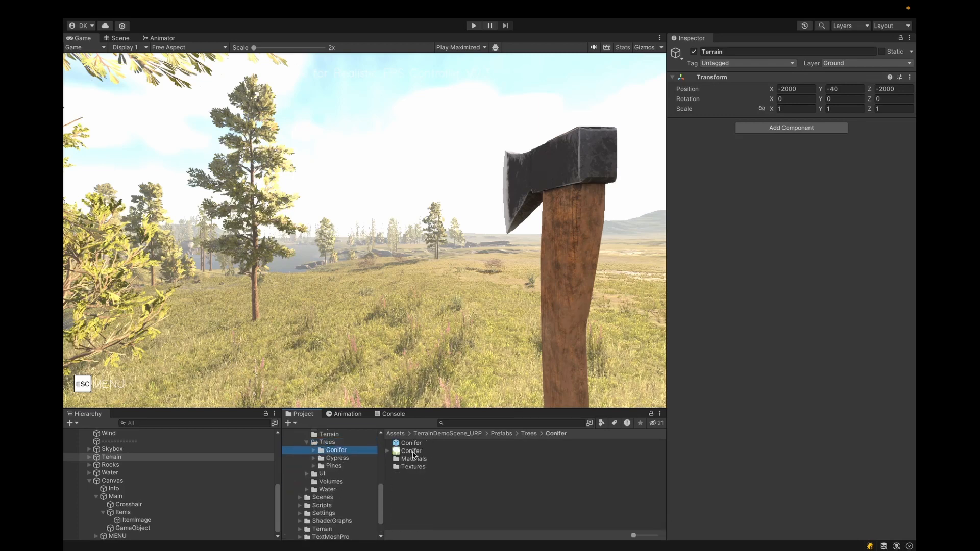
{"action": "double_click", "coordinate": [410, 451]}
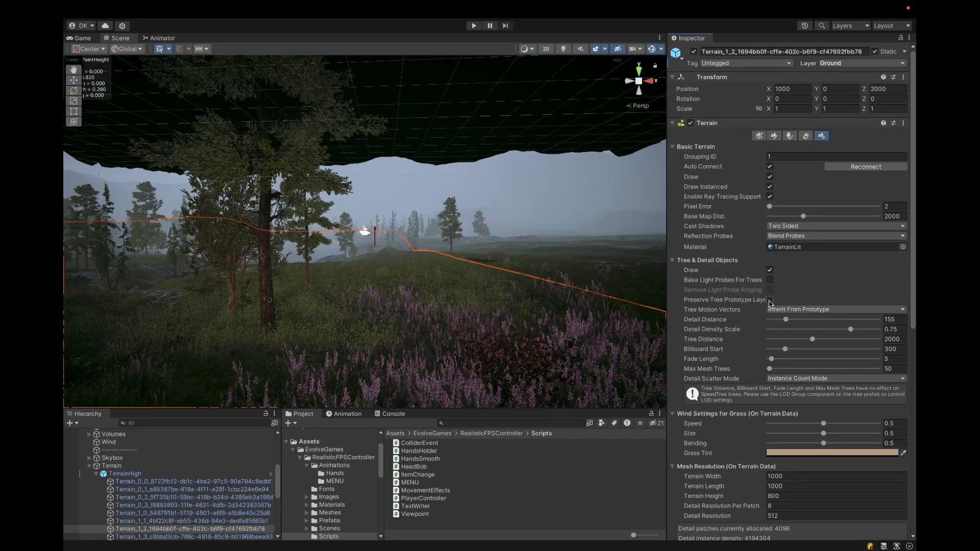
{"action": "left_click", "coordinate": [769, 299]}
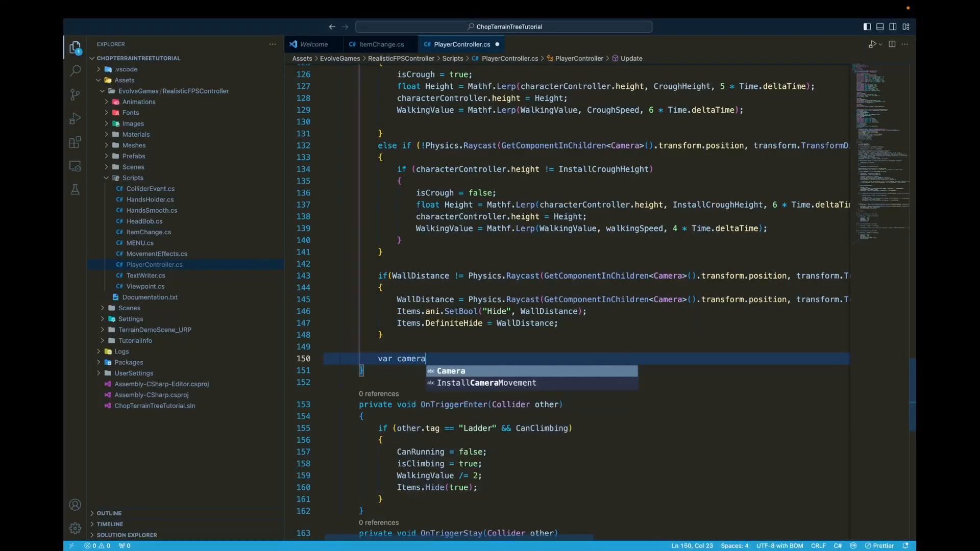
- Add cameraPosition in Update and start a treeLayerMask from LayerMask.GetLayer
{"action": "type", "text": "Position = GetCompoe"}
{"action": "type", "text": "var direction = transform.TransformDirection(Vector3.forward);"}
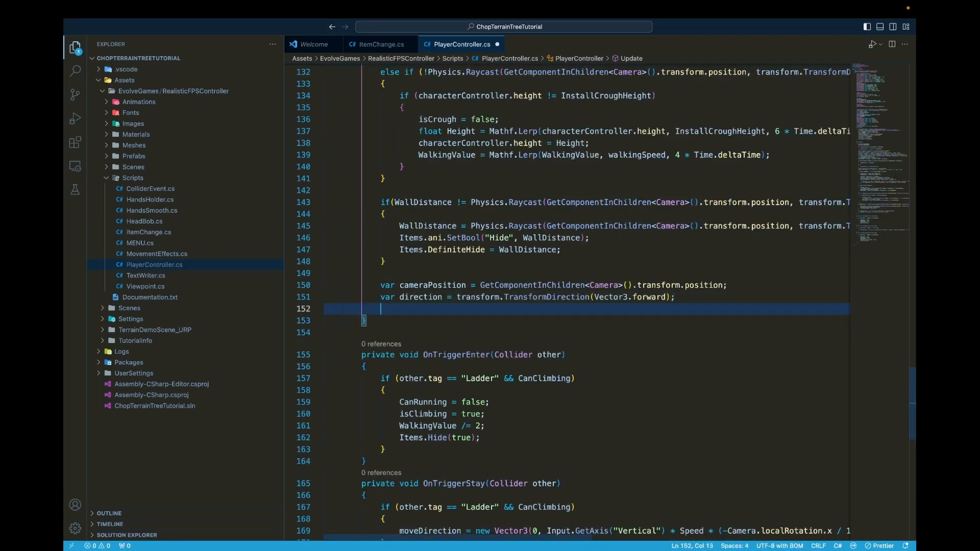
{"action": "type", "text": "var treeLayerMask = LayerMask"}
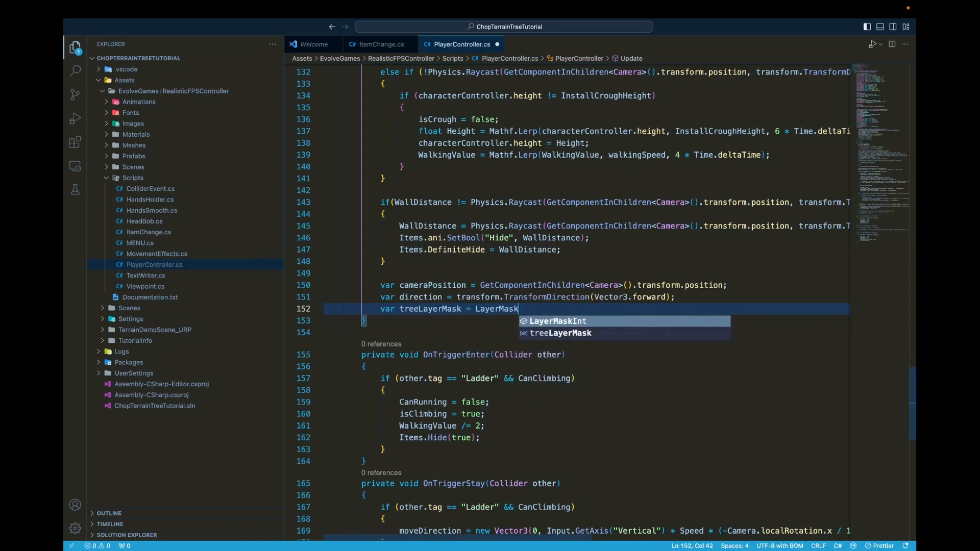
{"action": "type", "text": ".GetLay"}
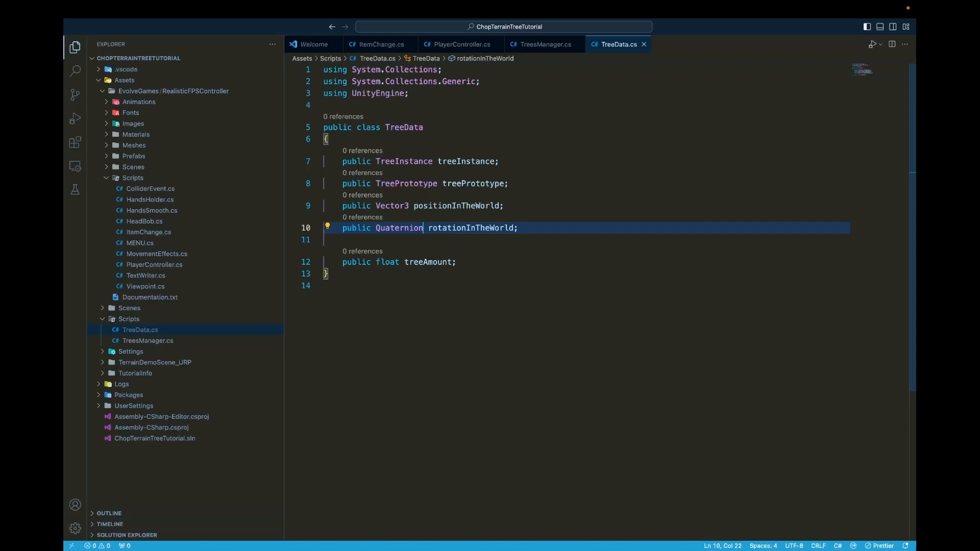
{"action": "mouse_move", "coordinate": [521, 182]}
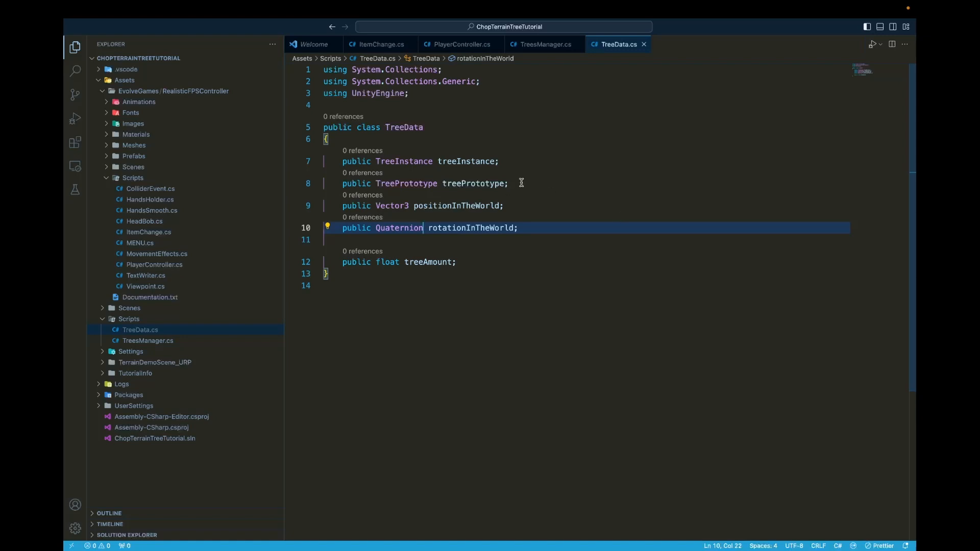
{"action": "mouse_move", "coordinate": [466, 161]}
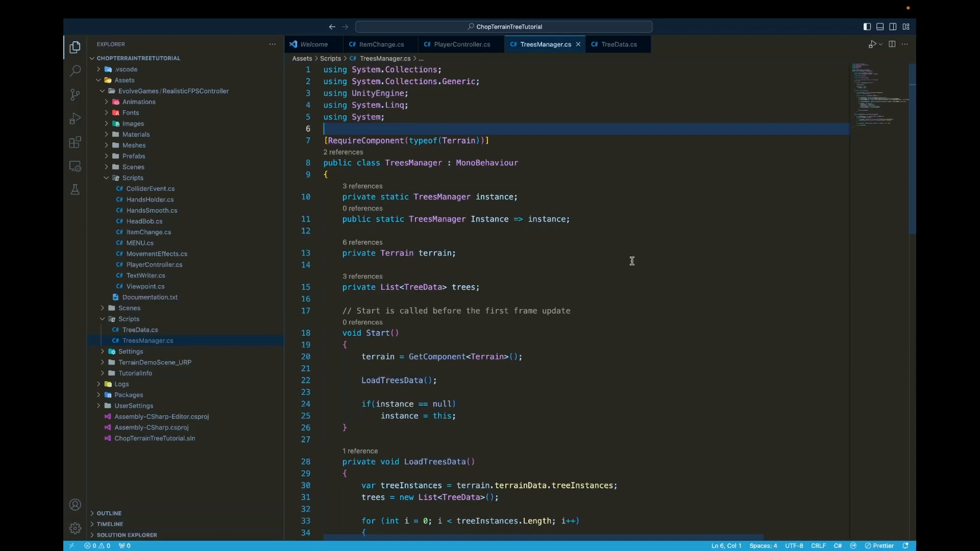
- Scroll through TreesManager's LoadTreesData and GetClosestTree methods
{"action": "scroll", "scroll_direction": "down", "scroll_amount": 3}
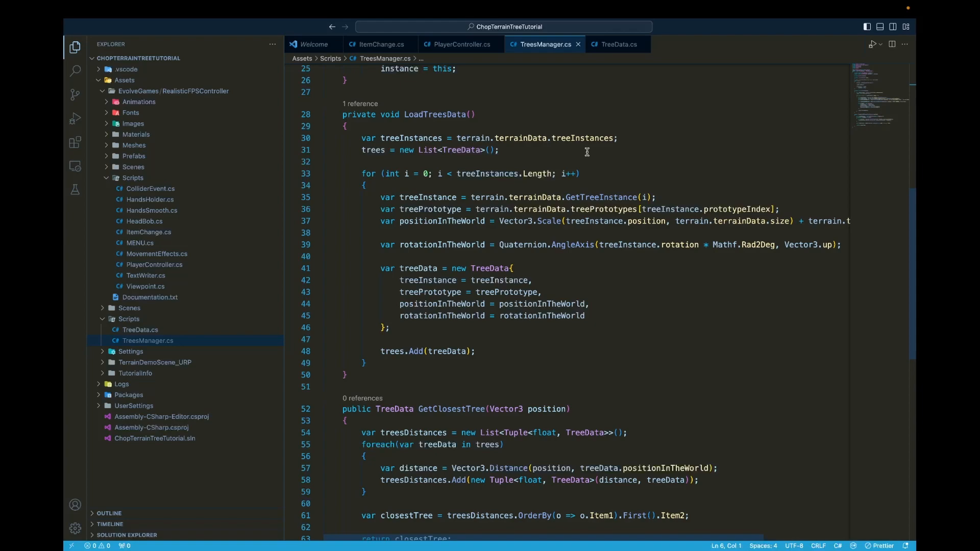
{"action": "mouse_move", "coordinate": [605, 187]}
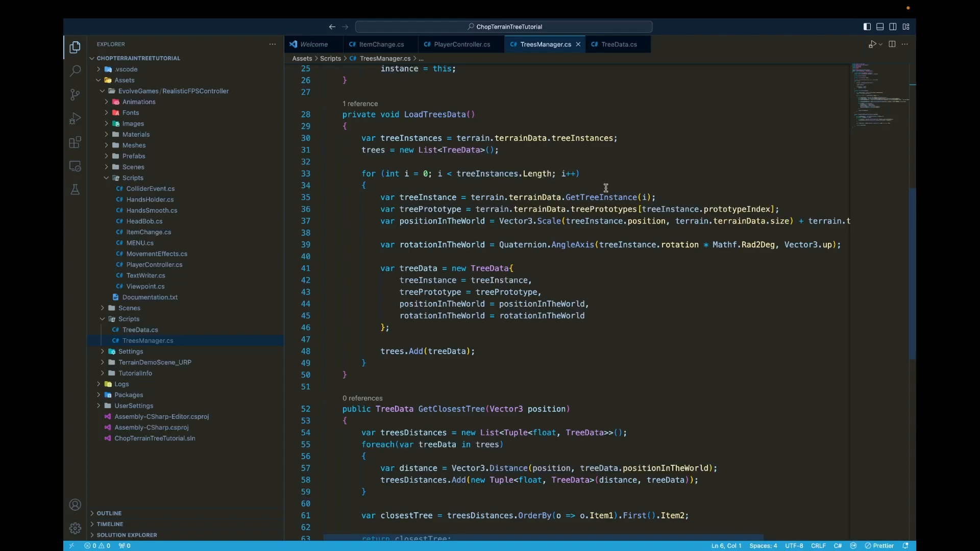
{"action": "mouse_move", "coordinate": [621, 281]}
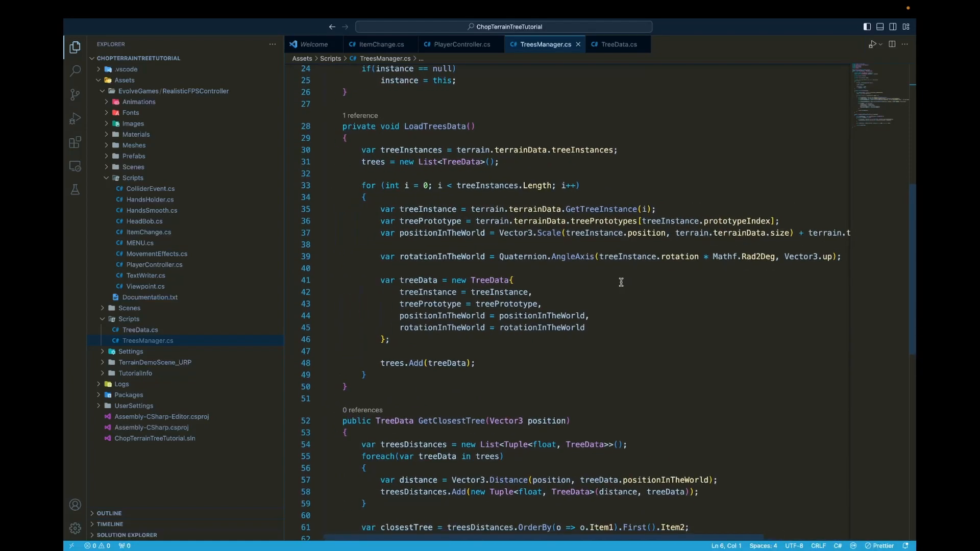
{"action": "scroll", "scroll_direction": "down", "scroll_amount": 3}
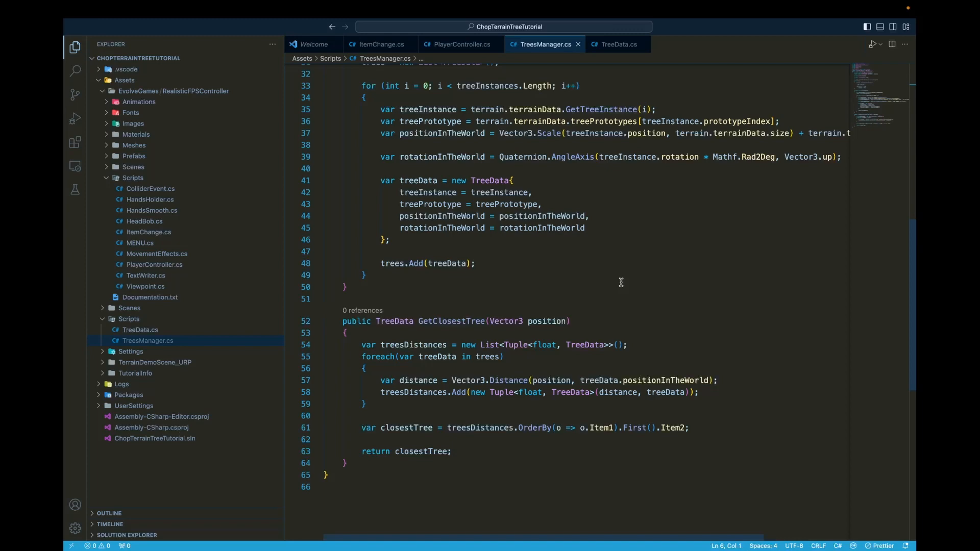
{"action": "scroll", "scroll_direction": "down", "scroll_amount": 3}
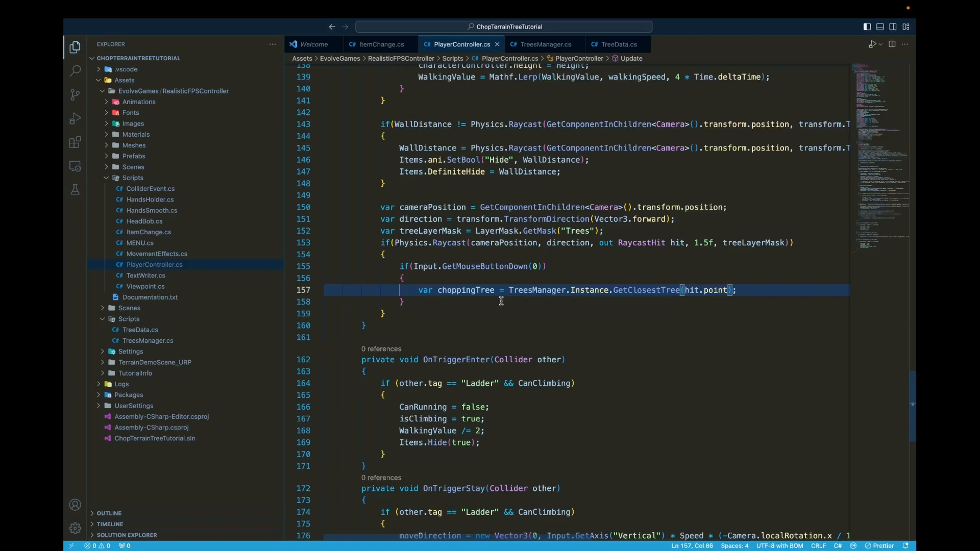
{"action": "mouse_move", "coordinate": [756, 291]}
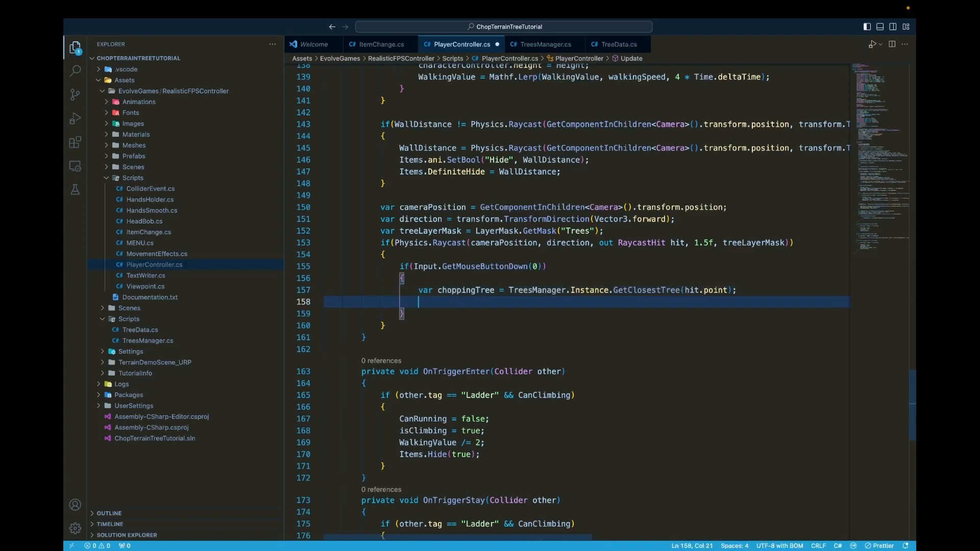
- Subtract 10 from choppingTree's amount and log "Rest of tree: {choppingTree.treeAmount}"
{"action": "type", "text": "choppingTree.amount"}
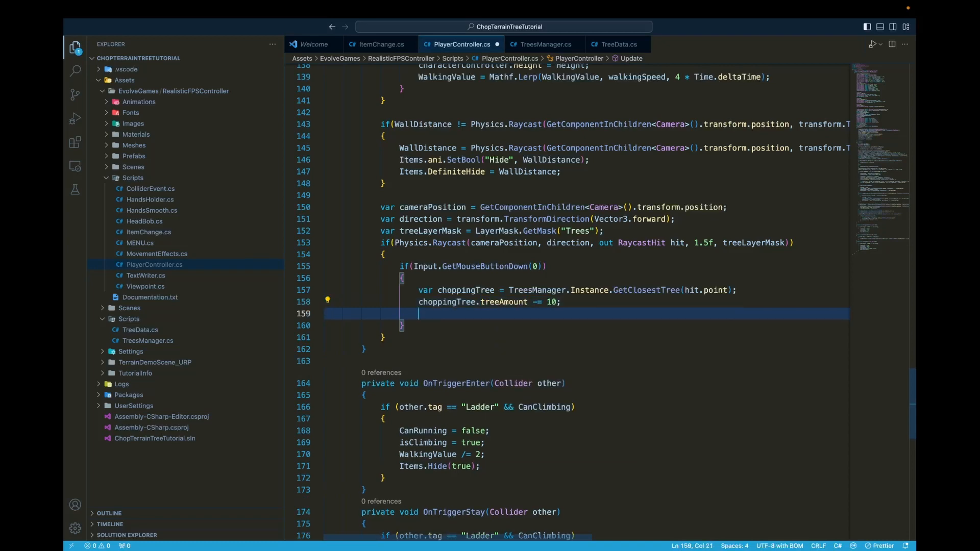
{"action": "type", "text": "Debug.lo"}
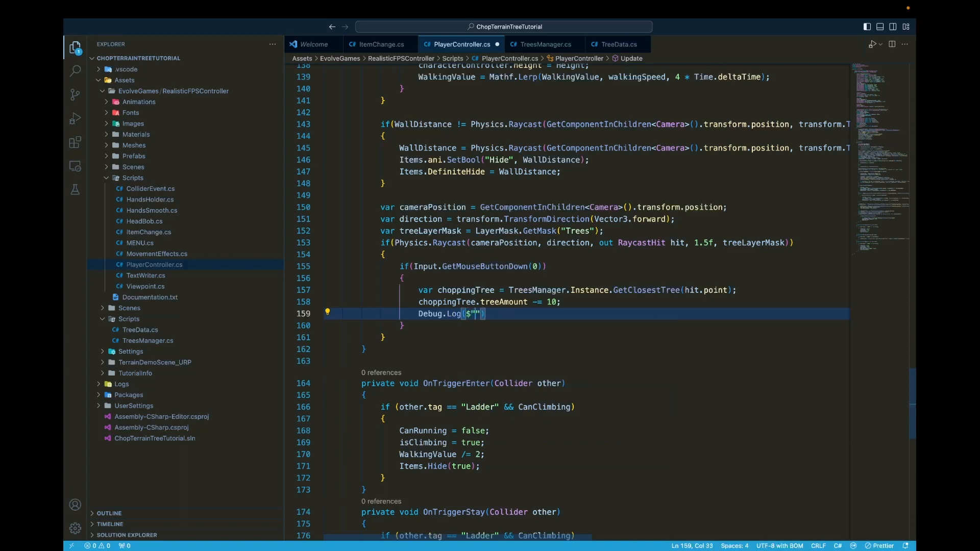
{"action": "type", "text": "Rest"}
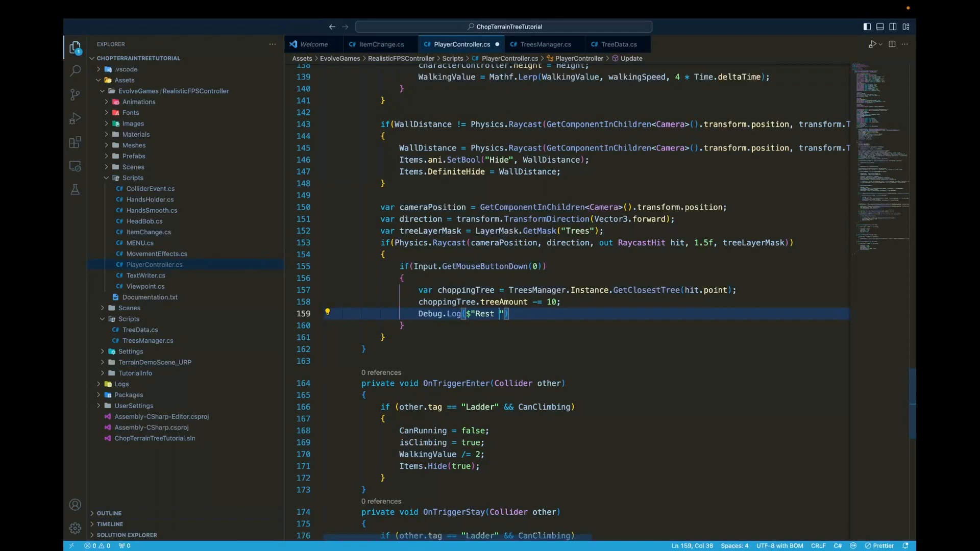
{"action": "type", "text": "of tree: {}"}
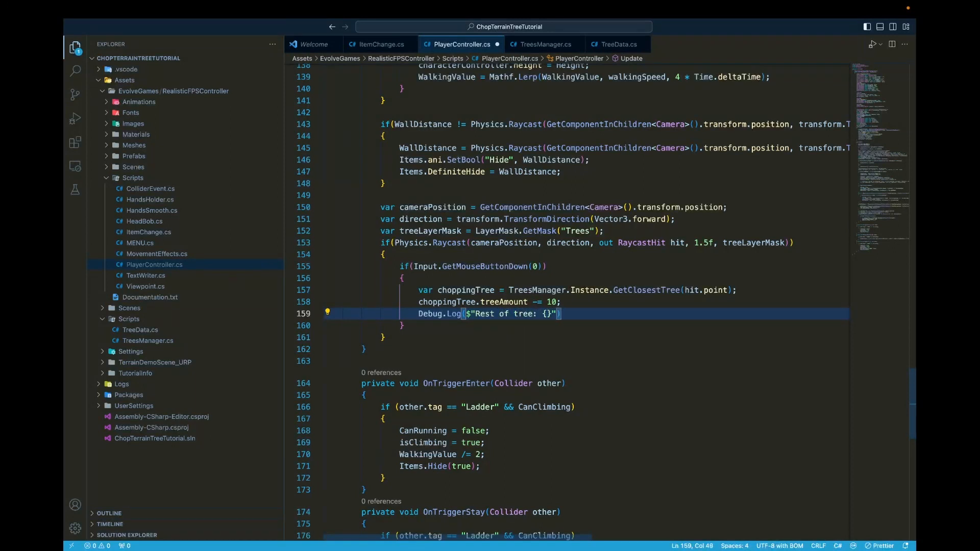
{"action": "type", "text": "choppingTree."}
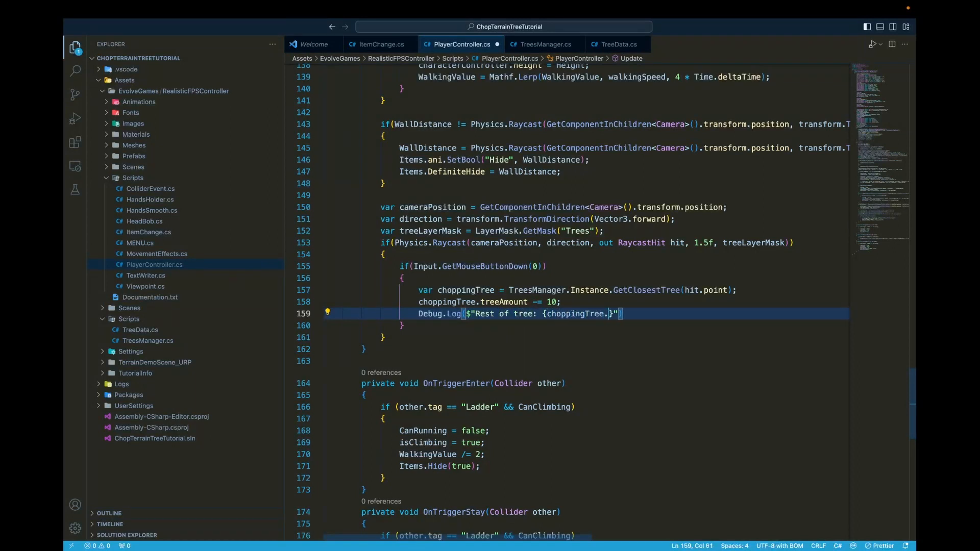
{"action": "type", "text": "treeAmount}\");"}
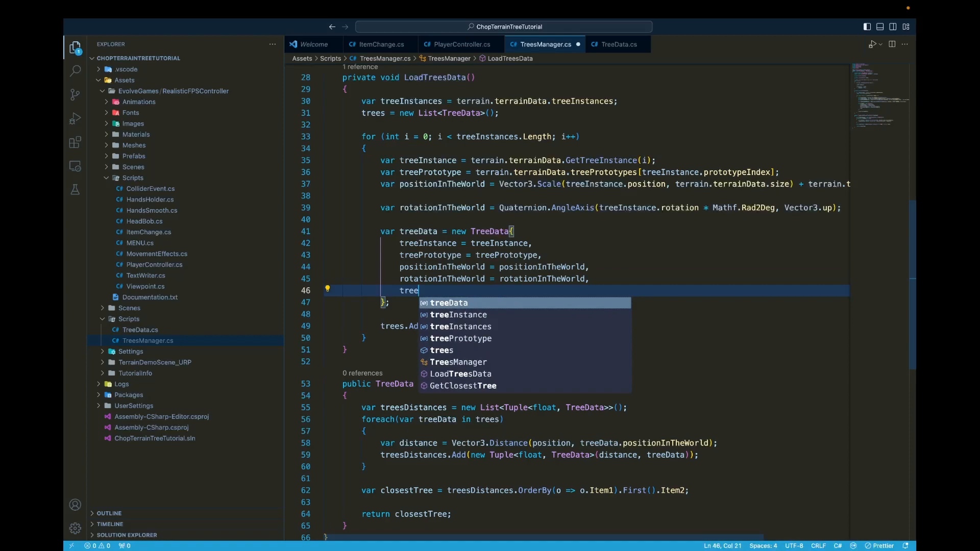
- Give each new TreeData a starting treeAmount in LoadTreesData
{"action": "type", "text": "Amount = 1"}
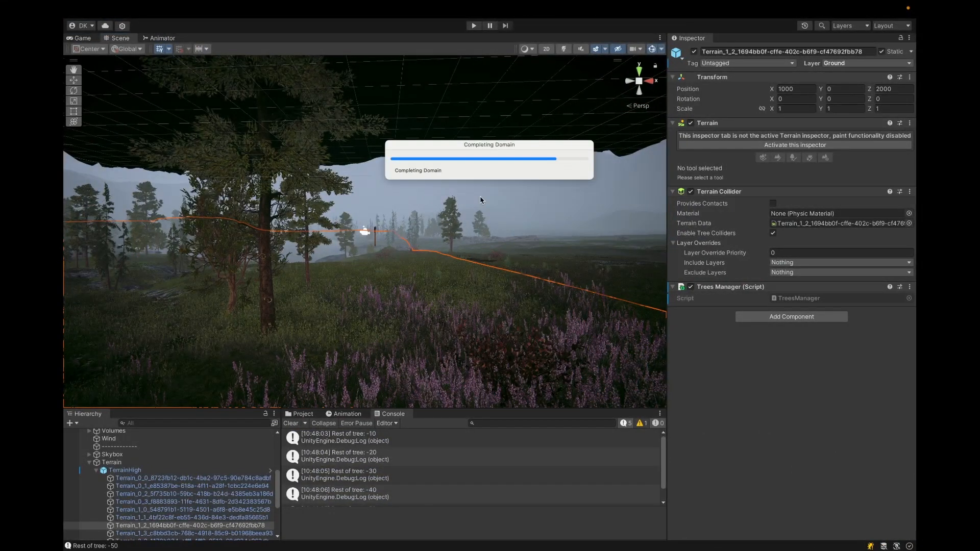
- Enter play mode to test chopping trees while watching the Console
{"action": "left_click", "coordinate": [794, 144]}
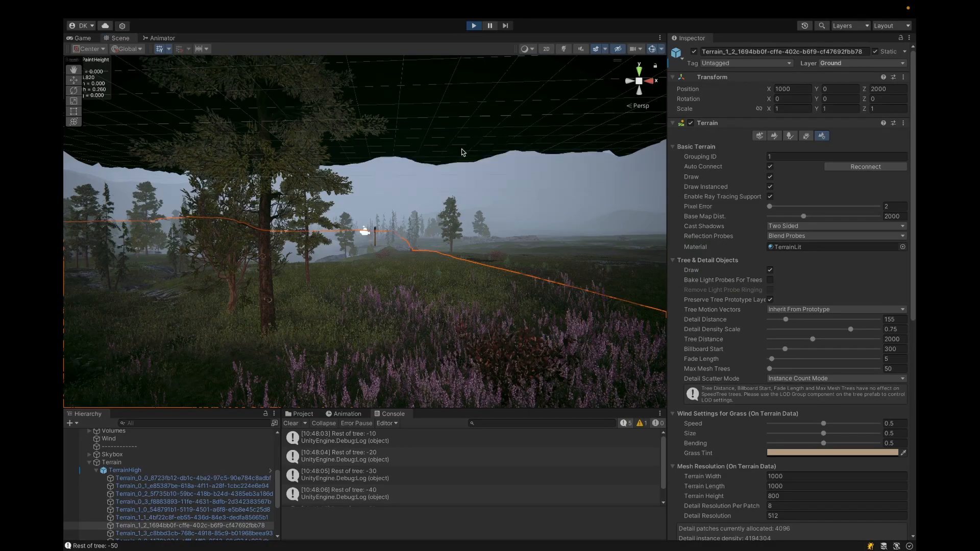
{"action": "left_click", "coordinate": [473, 26]}
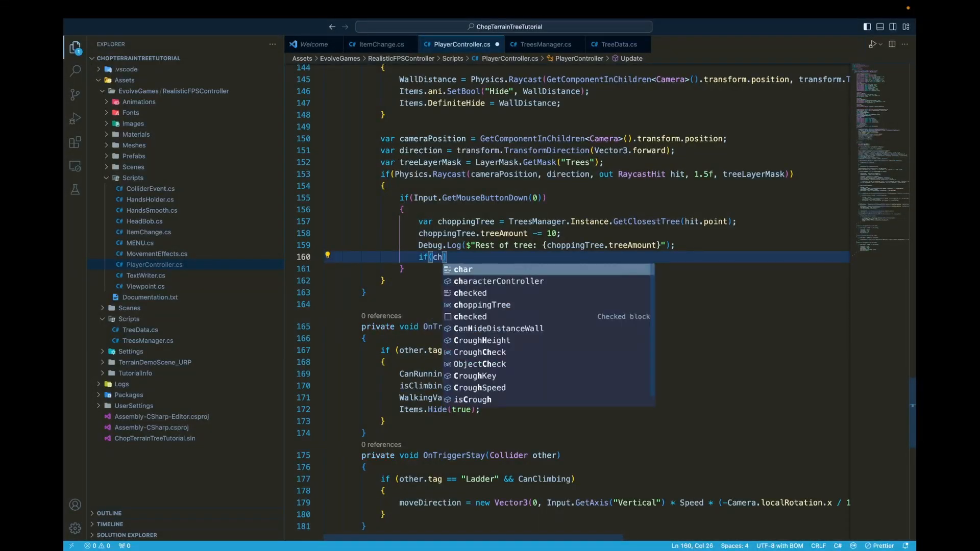
- Add a check calling TreesManager.Instance.DestroyTree(choppingTree) when choppingTree.treeAmount <= 0
{"action": "type", "text": "choppingTree.treeAmount <= 0"}
{"action": "type", "text": "Des"}
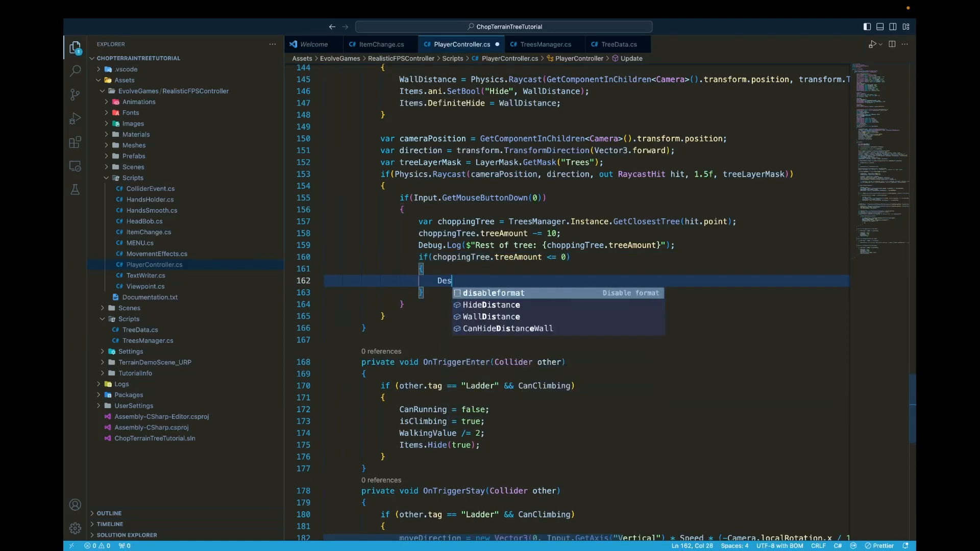
{"action": "type", "text": "TreesManager.Instance."}
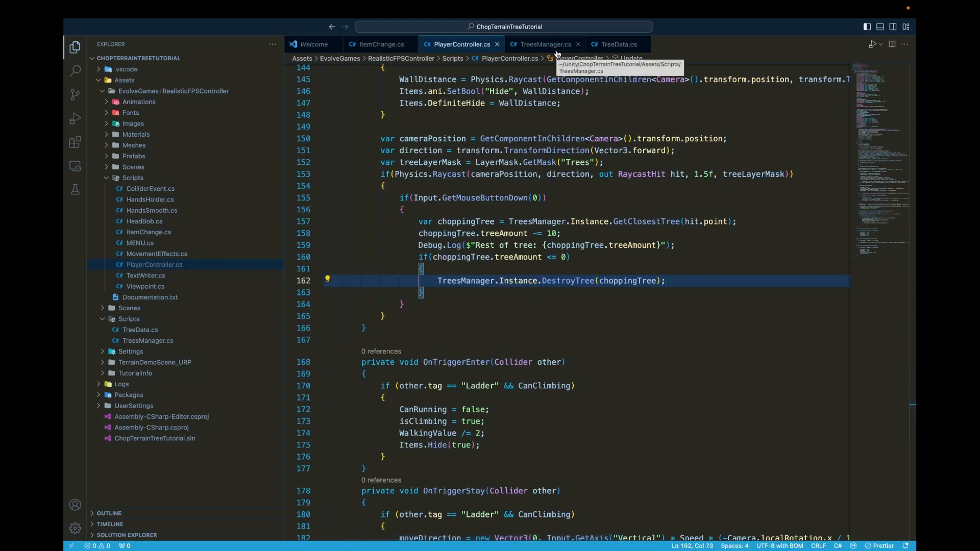
{"action": "left_click", "coordinate": [544, 45]}
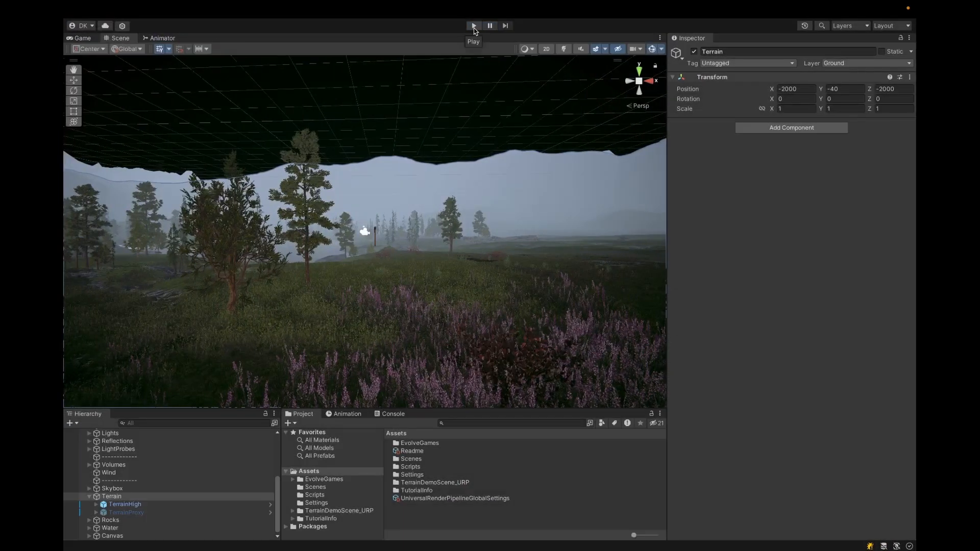
- Play-test chopping a tree with the axe until 'Rest of tree: 0', then stop play mode
{"action": "left_click", "coordinate": [473, 25]}
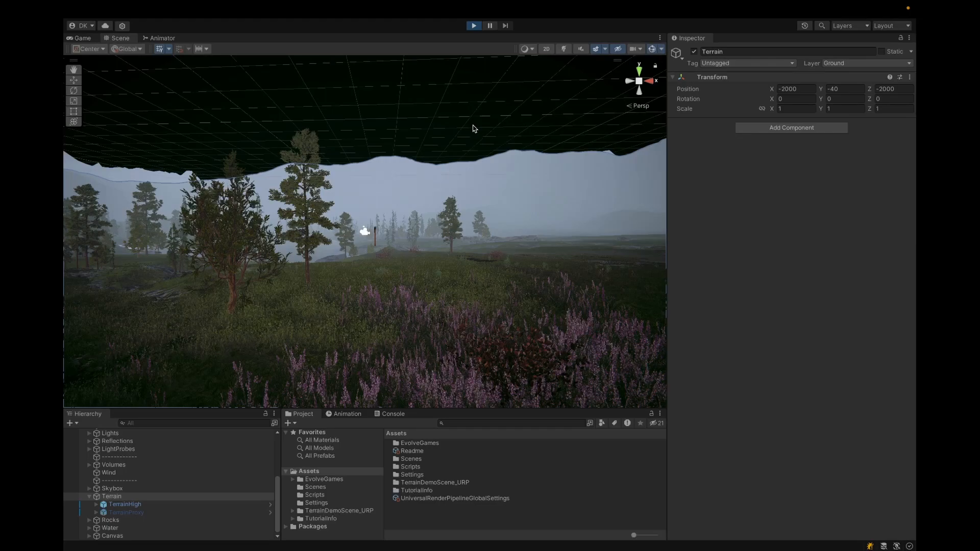
{"action": "left_click", "coordinate": [80, 38]}
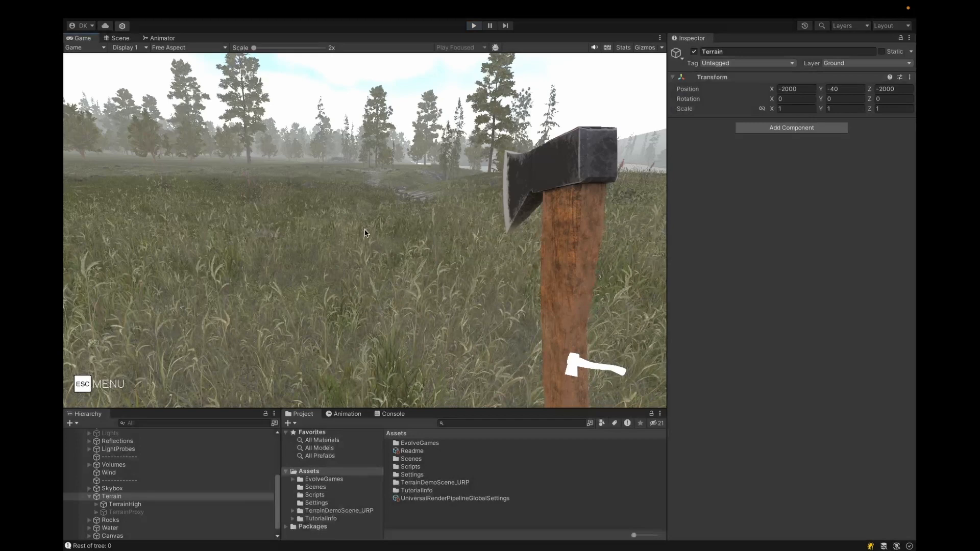
{"action": "left_click", "coordinate": [120, 38]}
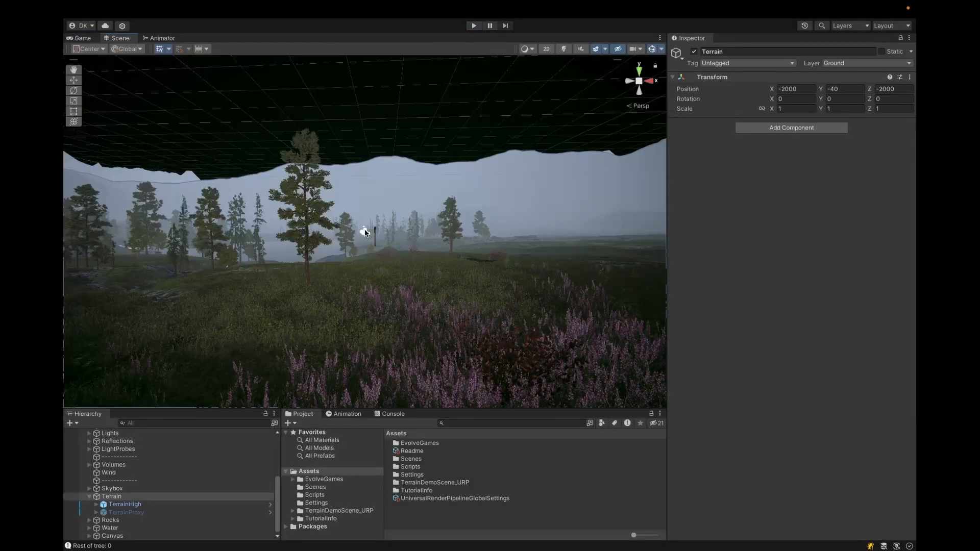